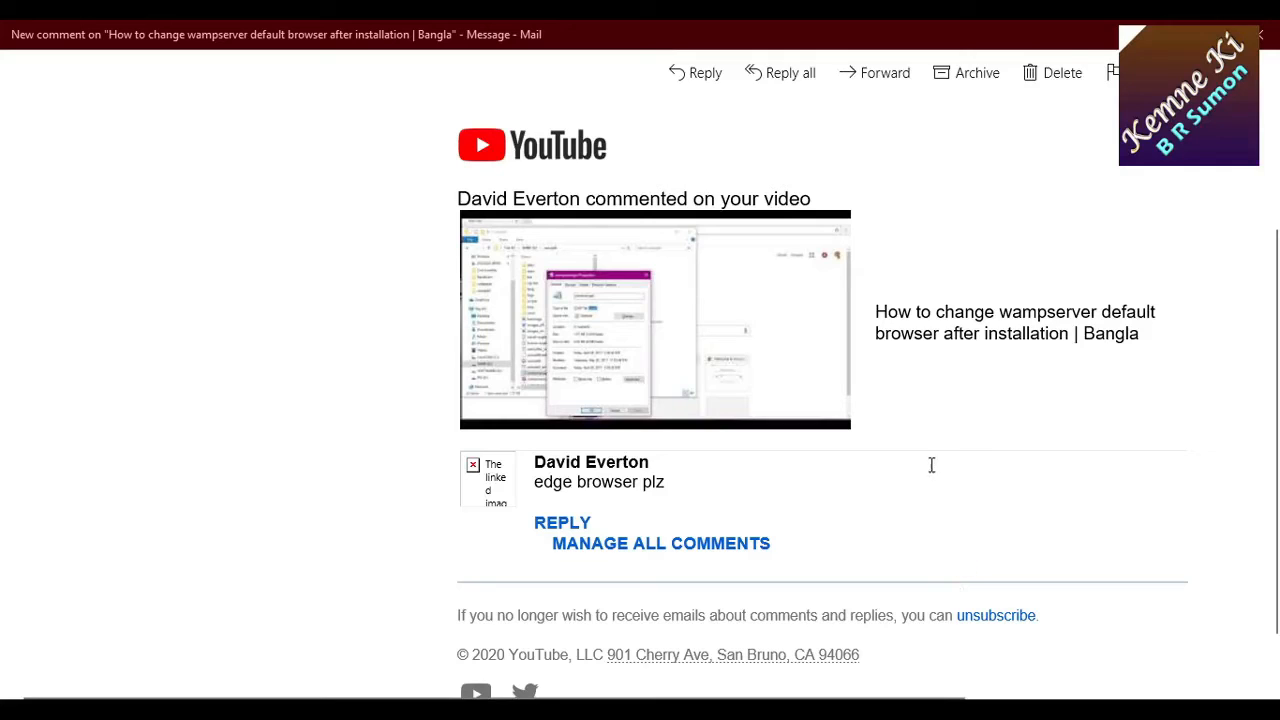
mouse_move(952, 424)
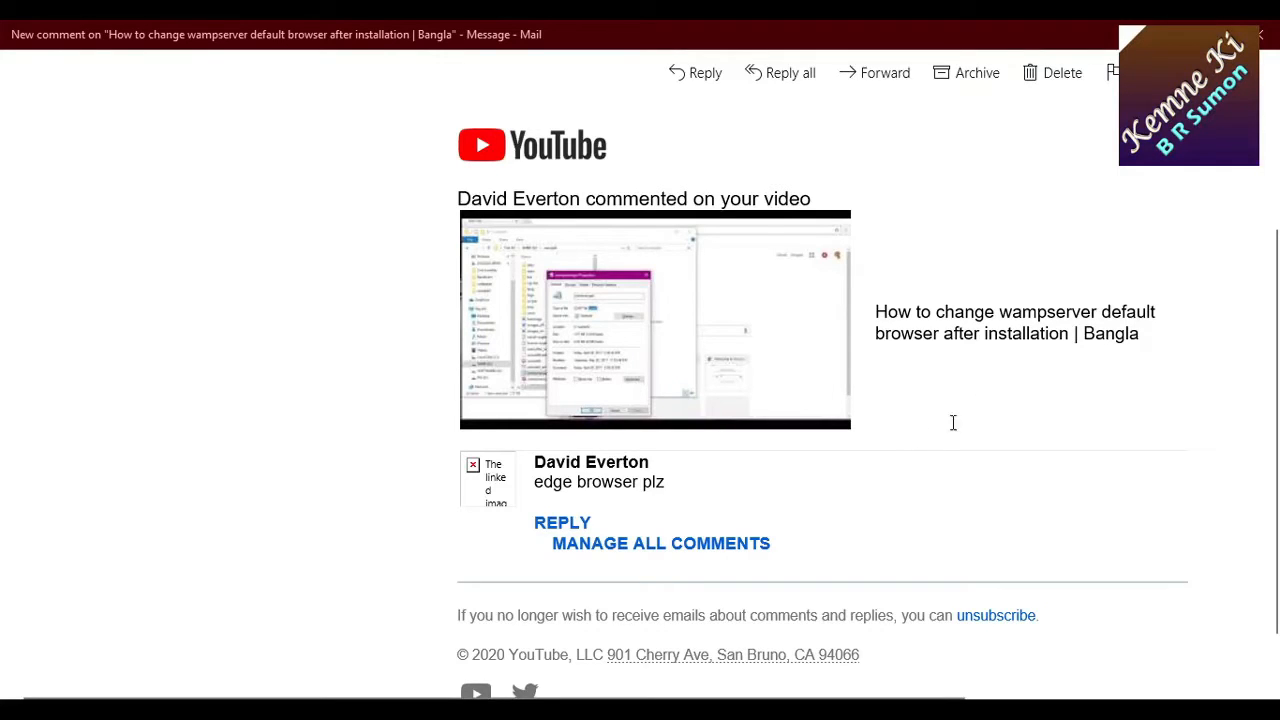
mouse_move(1000, 400)
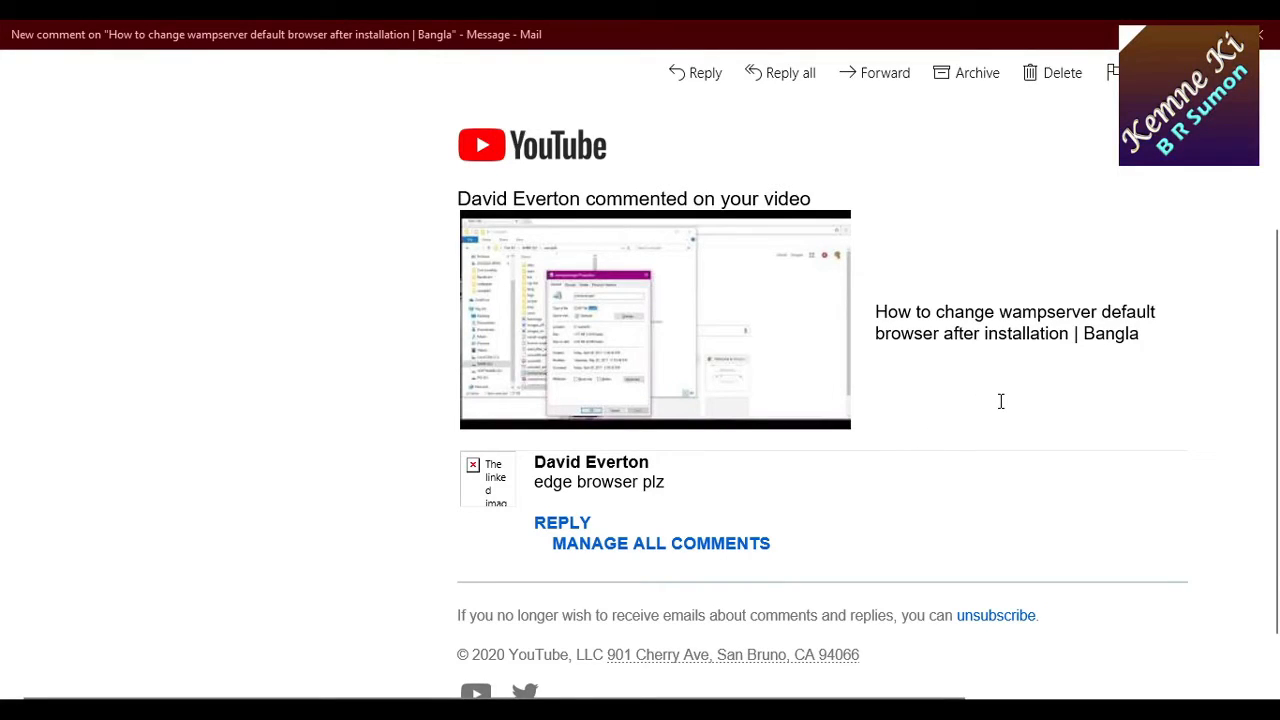
mouse_move(786, 500)
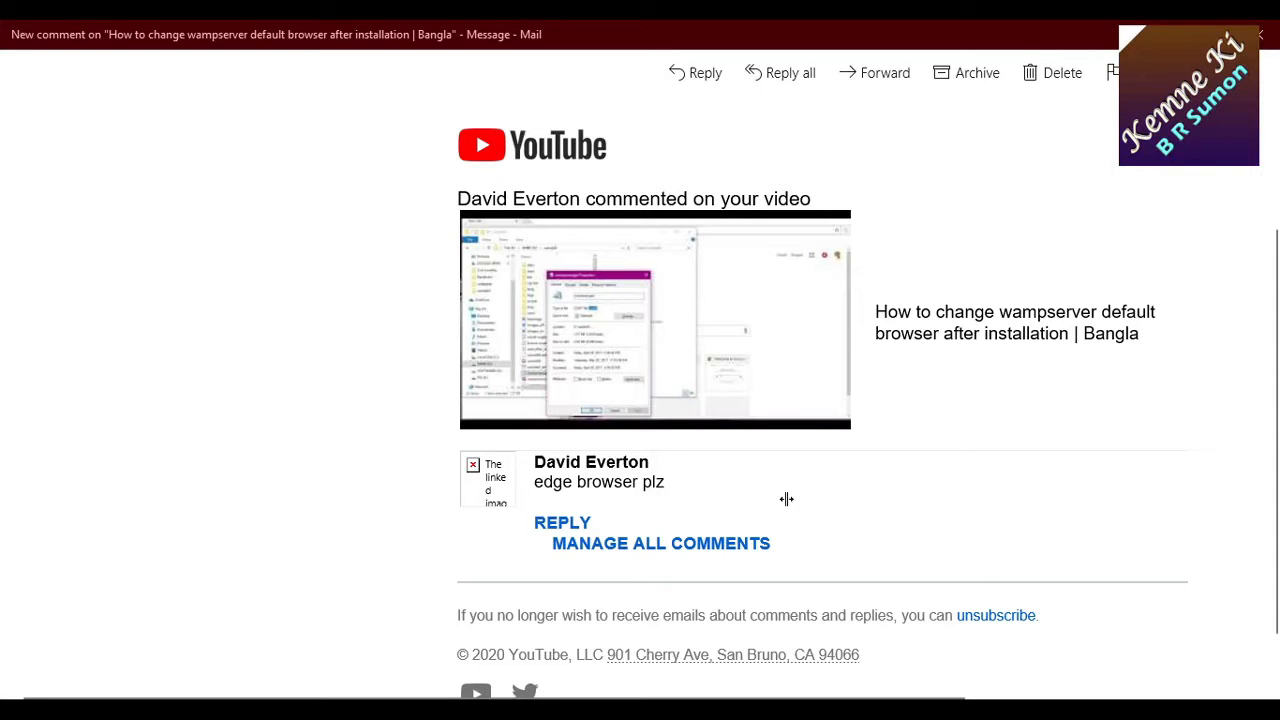
mouse_move(688, 506)
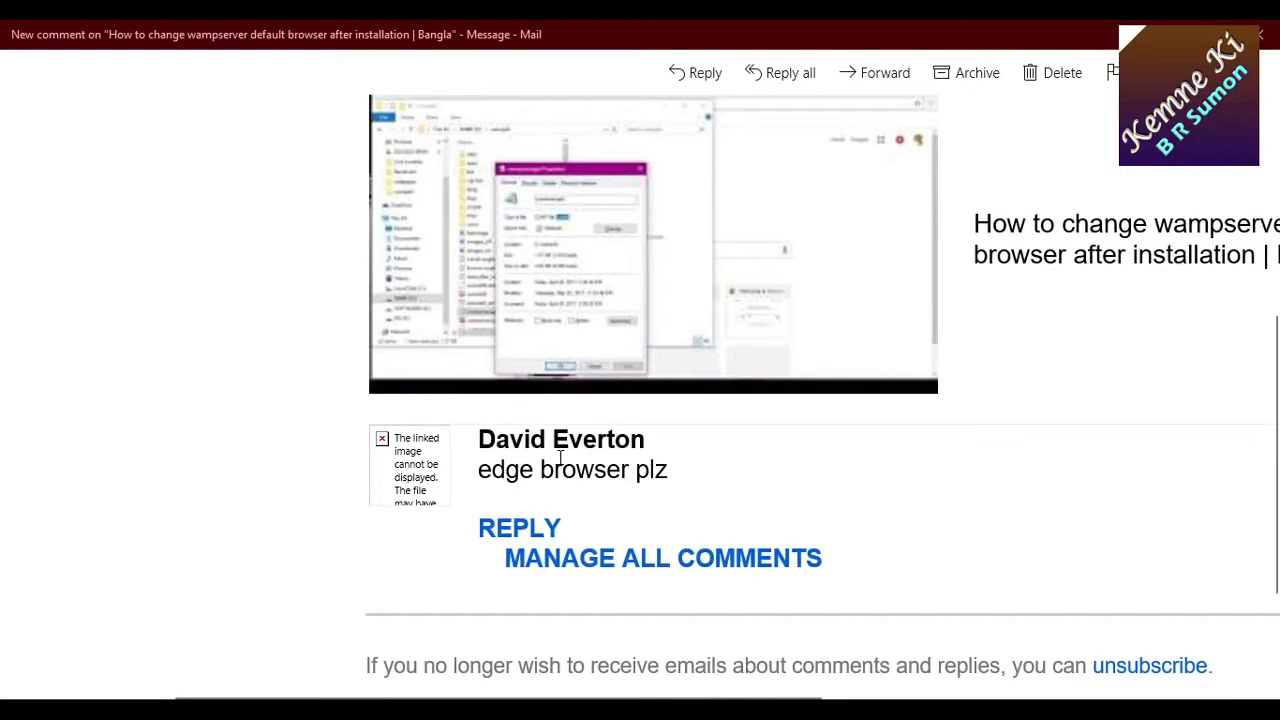
Read the 'edge browser plz' YouTube comment in Mail before opening File Explorer.
scroll("up", 3)
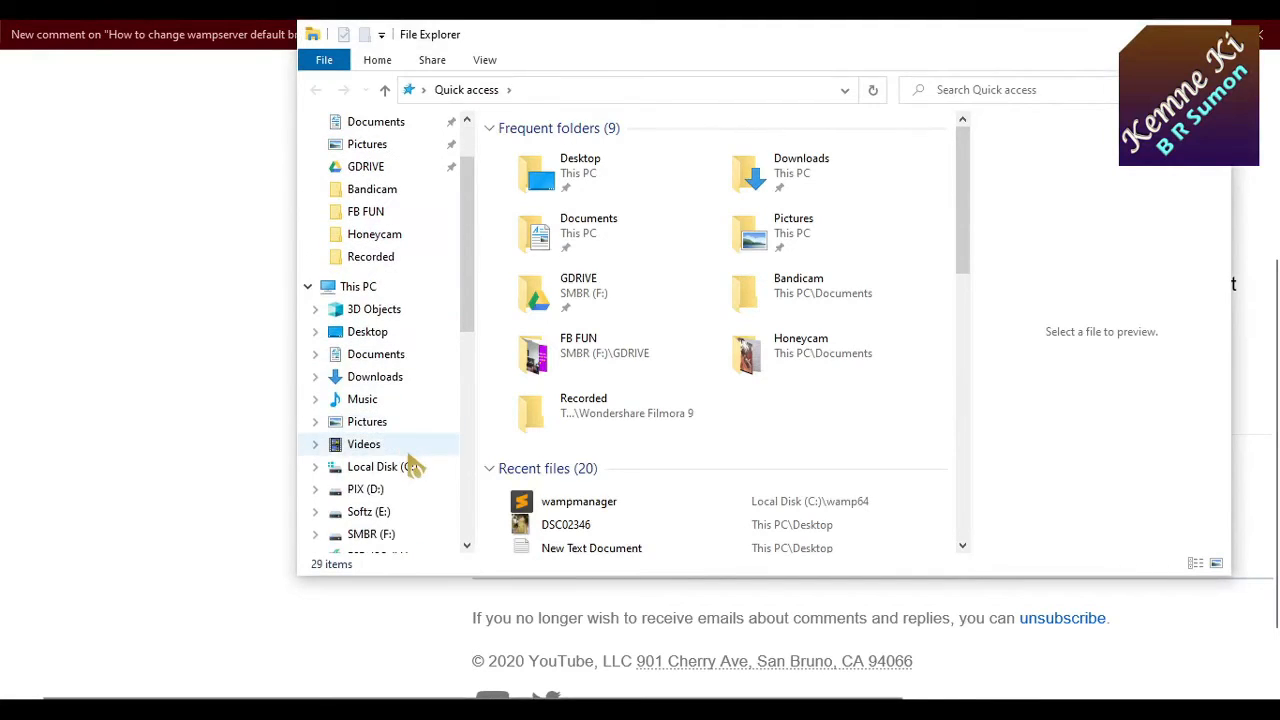
Open C:\wamp64\wampmanager.conf in Sublime Text, showing the Chrome navigator path.
left_click(376, 466)
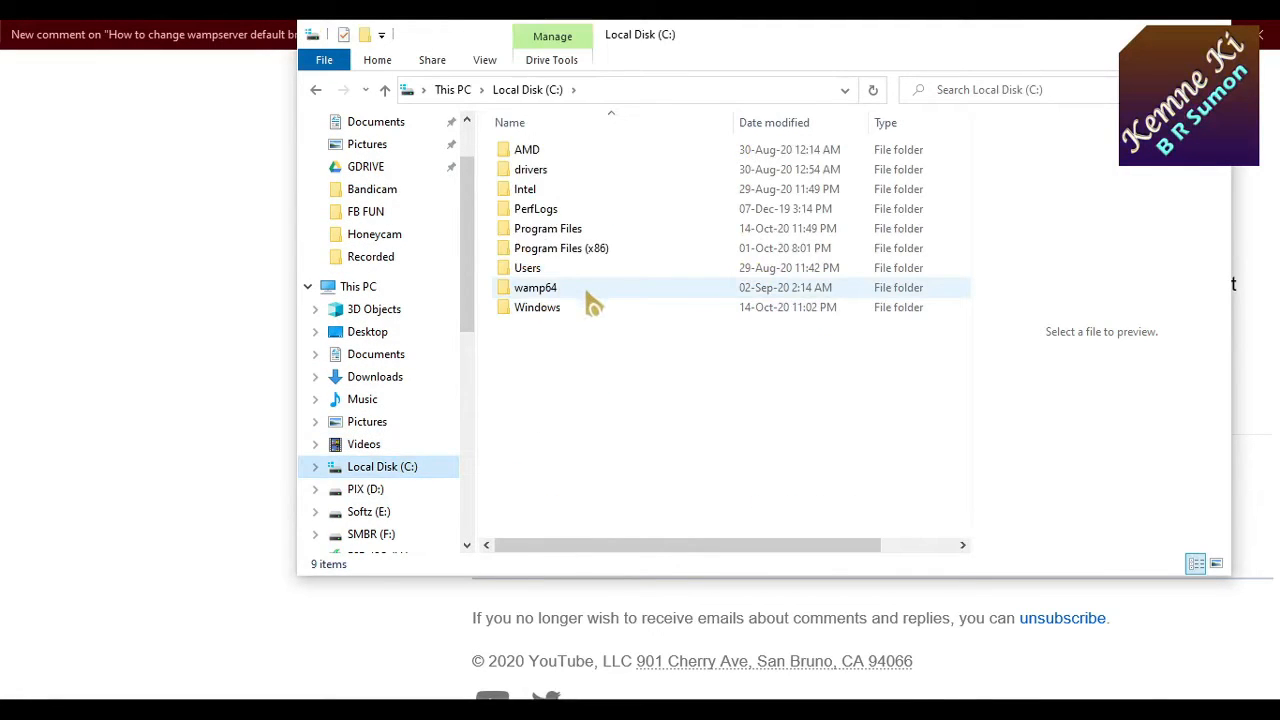
mouse_move(604, 300)
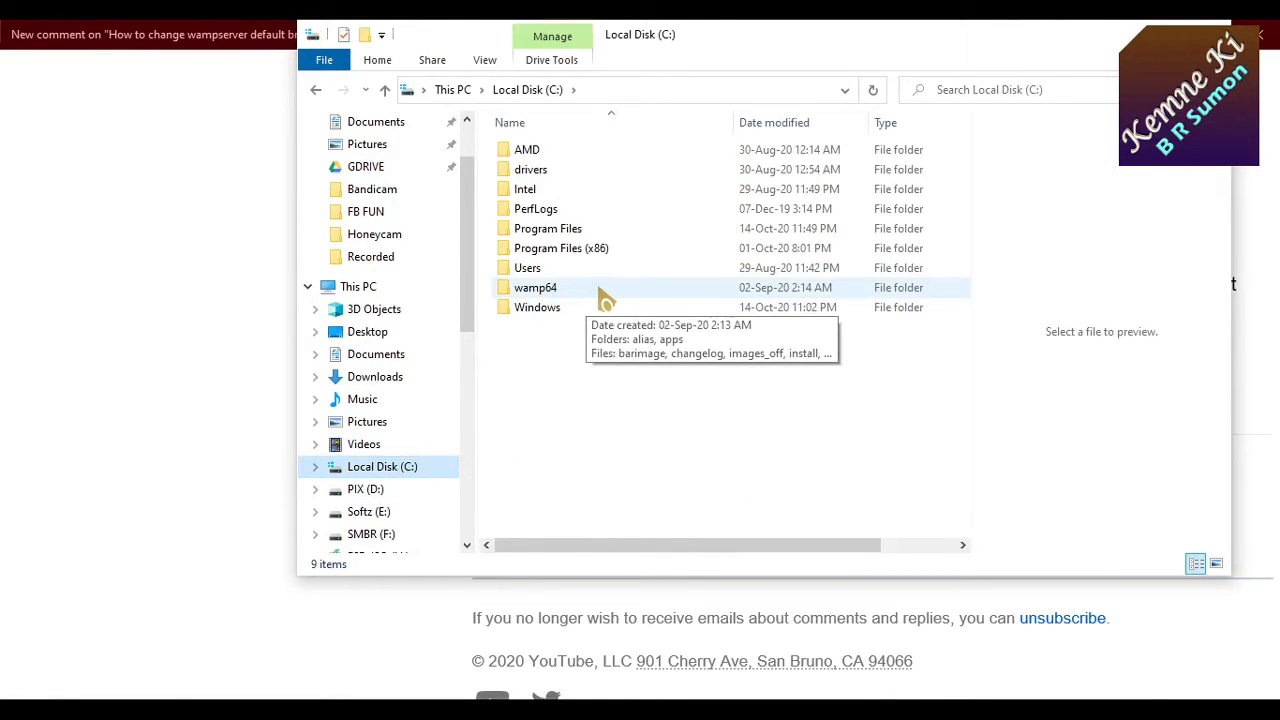
double_click(536, 288)
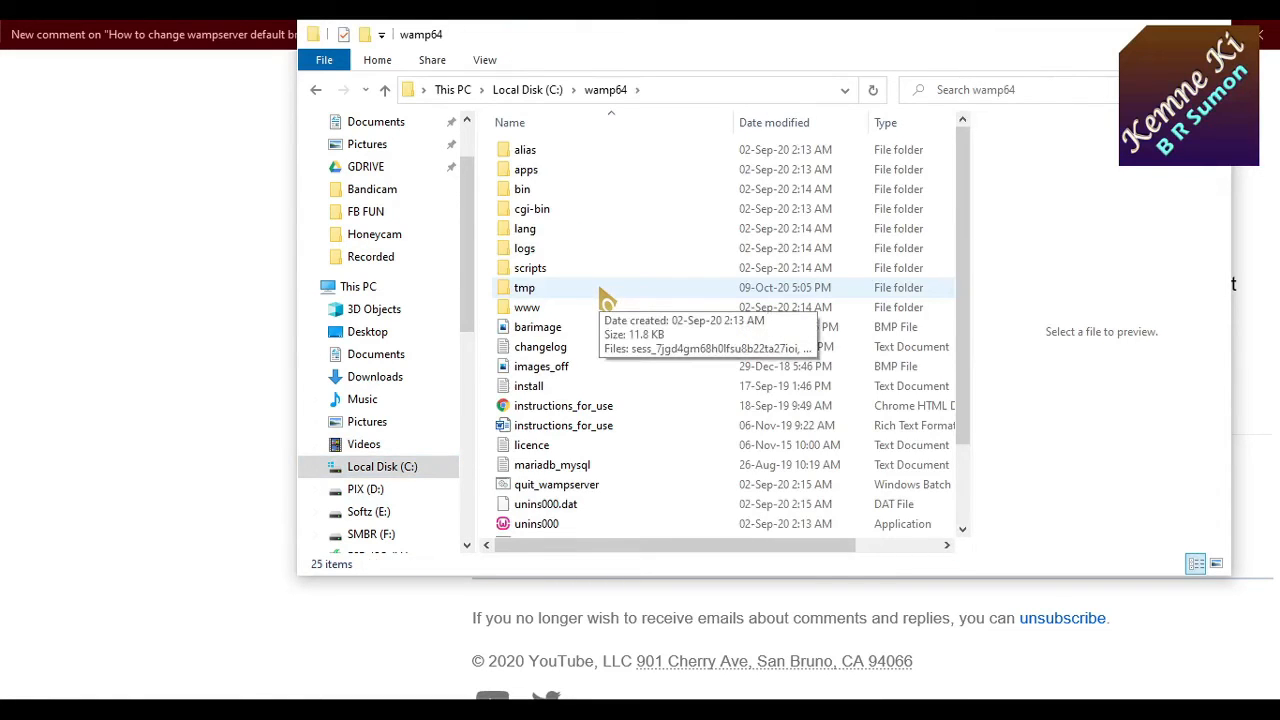
scroll("down", 3)
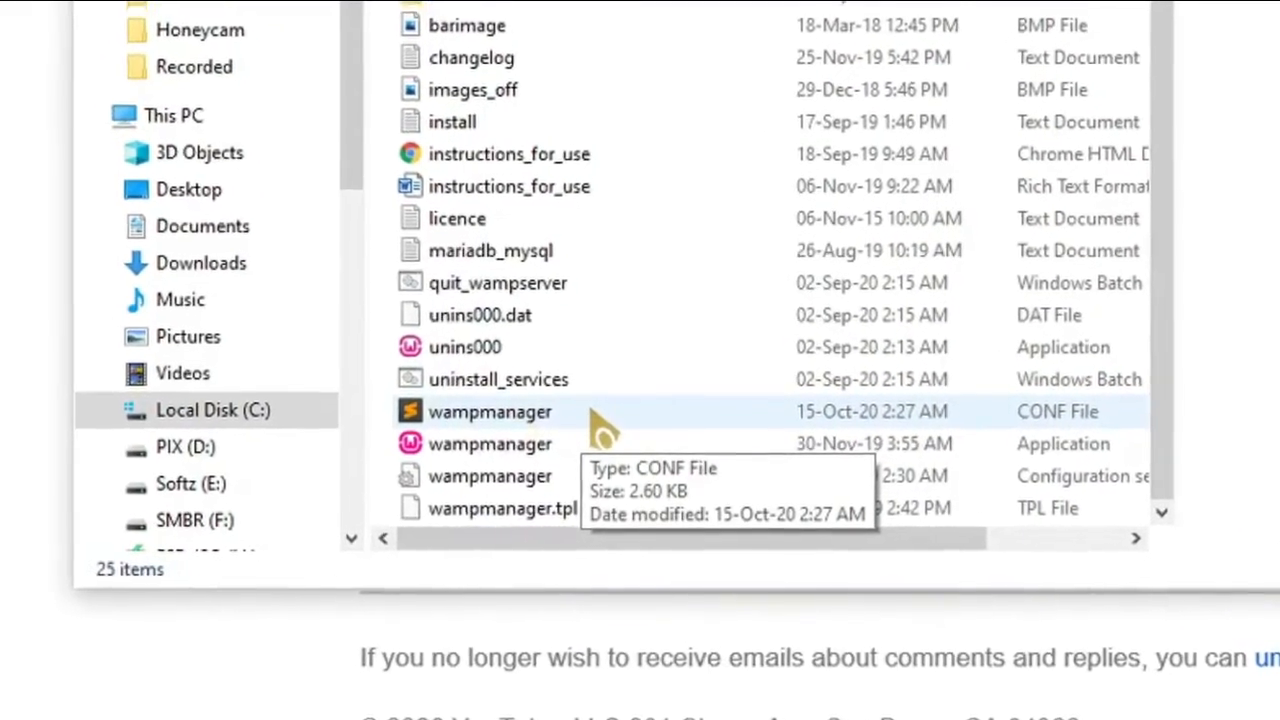
double_click(488, 412)
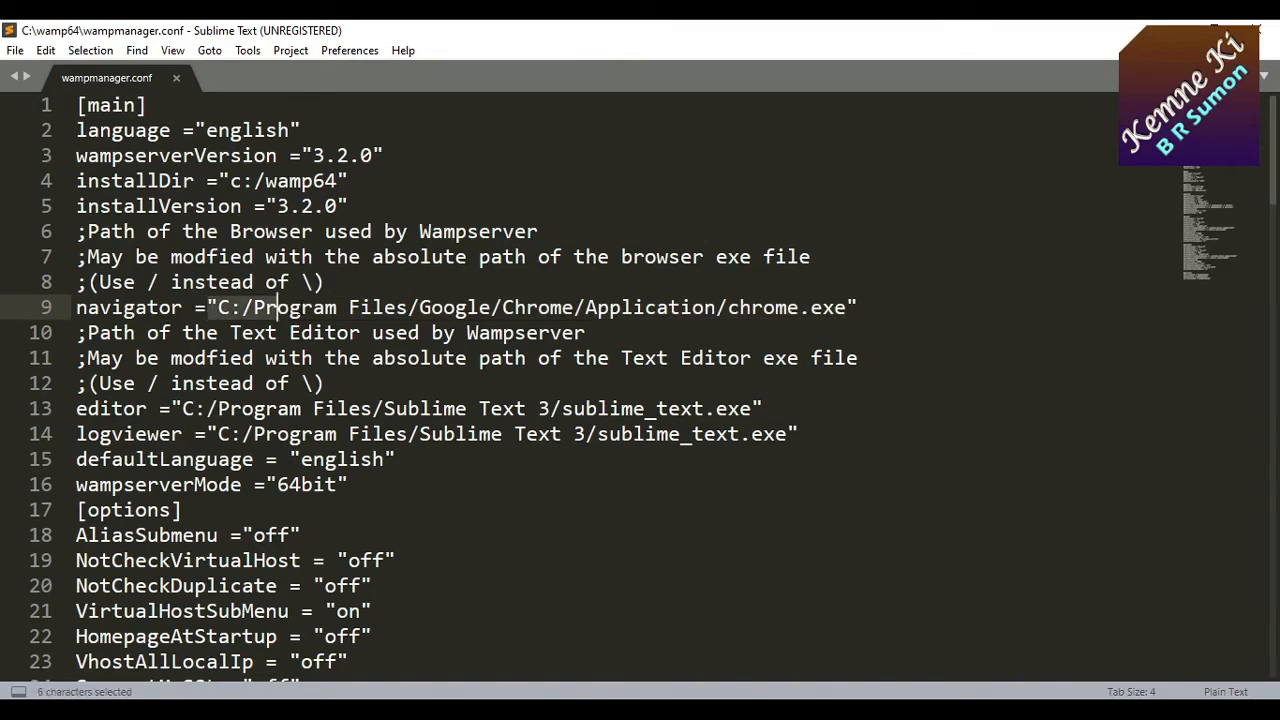
Select the chrome.exe path on line 9 and return to File Explorer's wamp64 folder.
left_click_drag(204, 308, 836, 308)
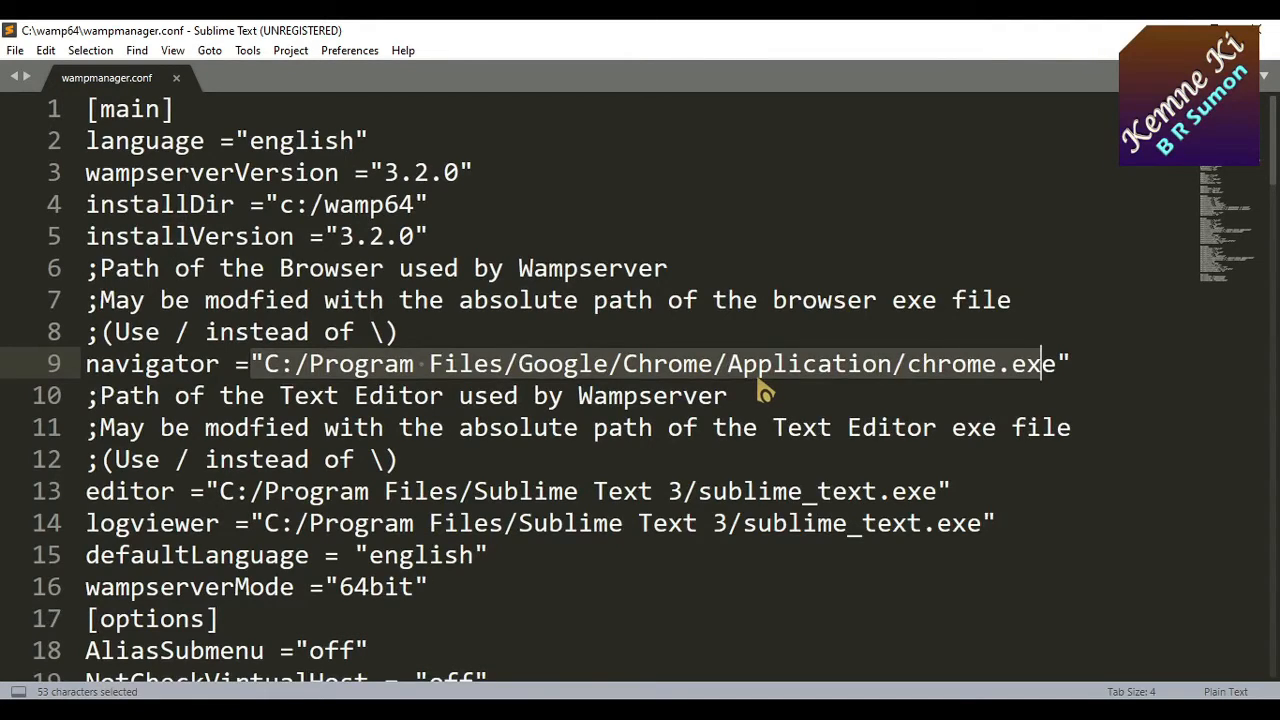
left_click(1000, 364)
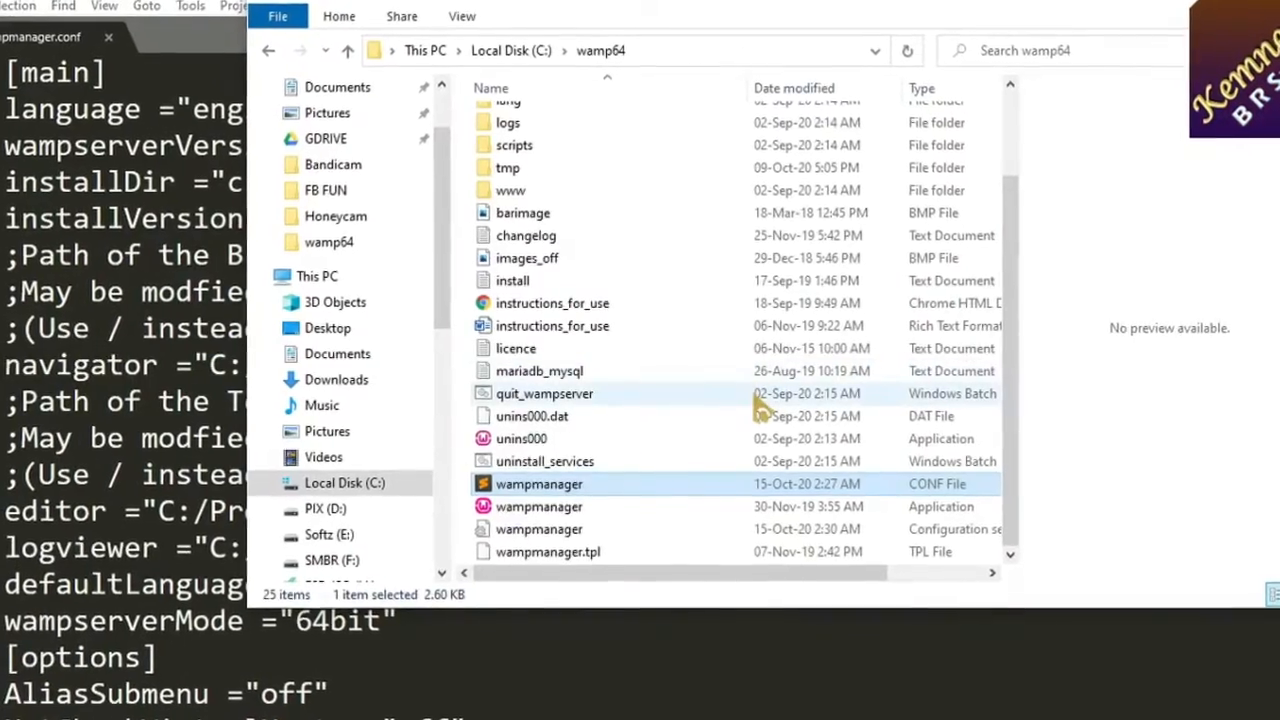
Browse to C:\Program Files (x86)\Microsoft\Edge\Application to get Edge's folder path.
left_click(344, 482)
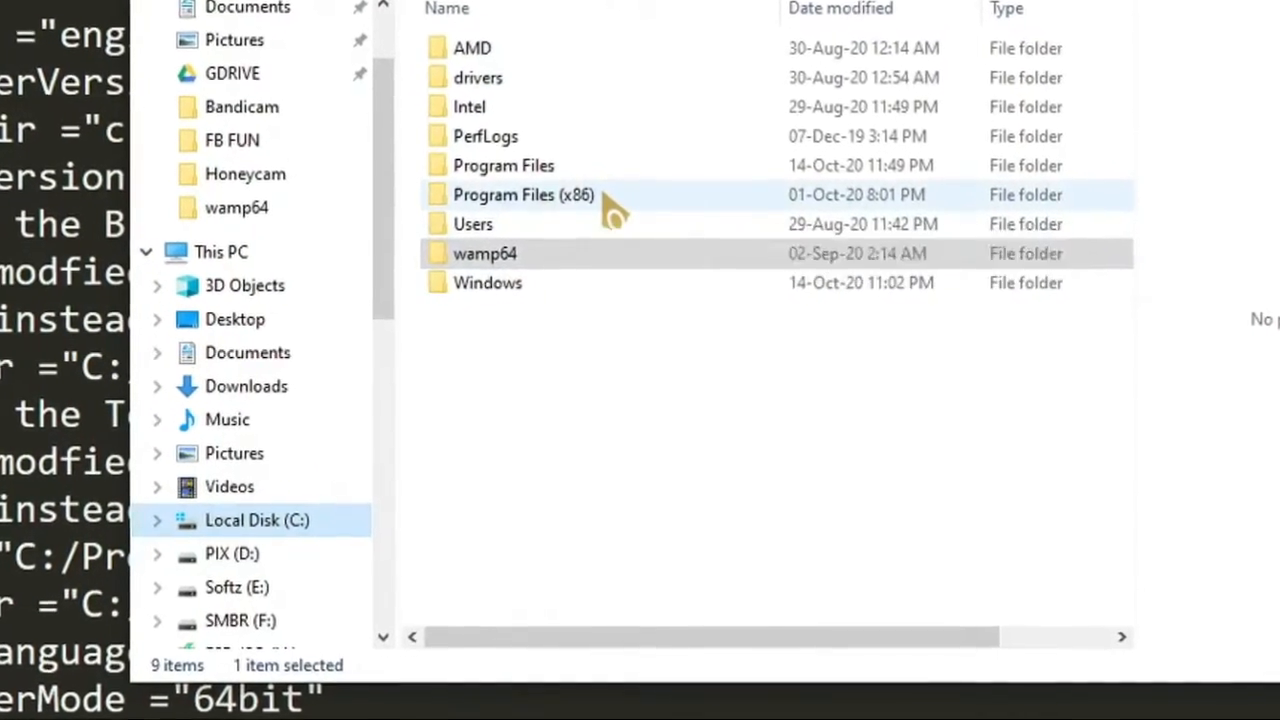
double_click(520, 194)
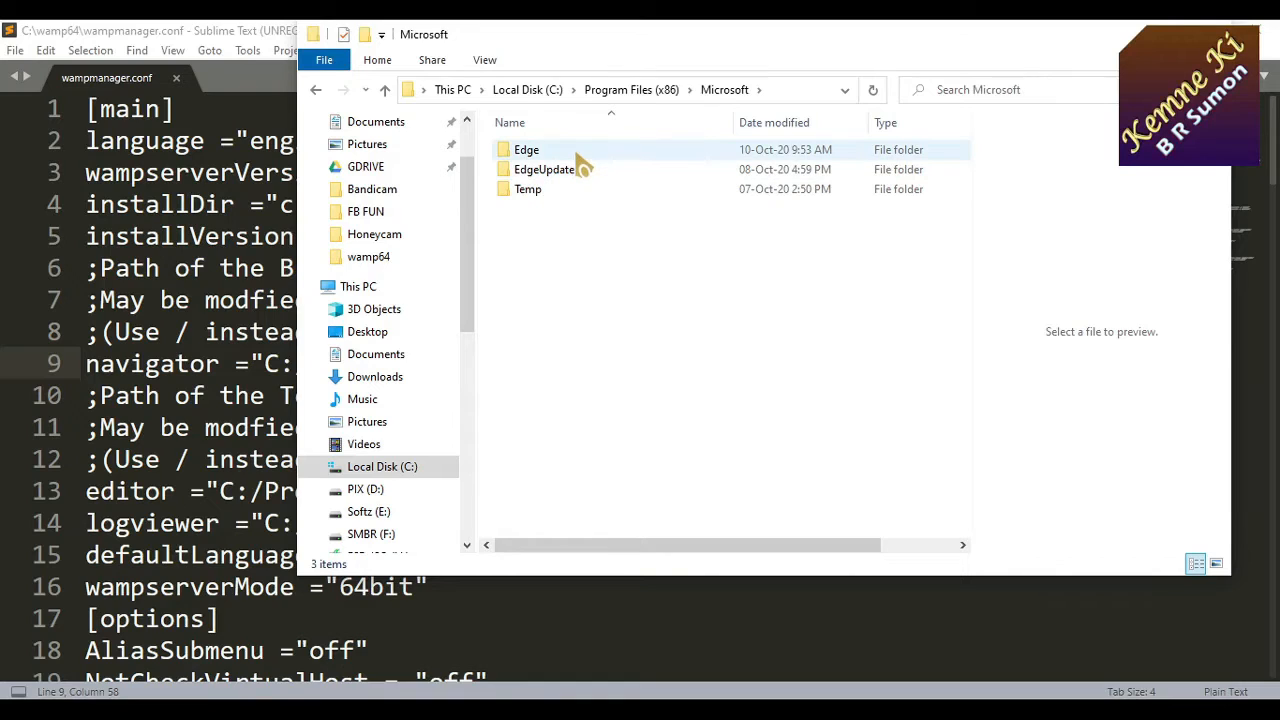
mouse_move(564, 160)
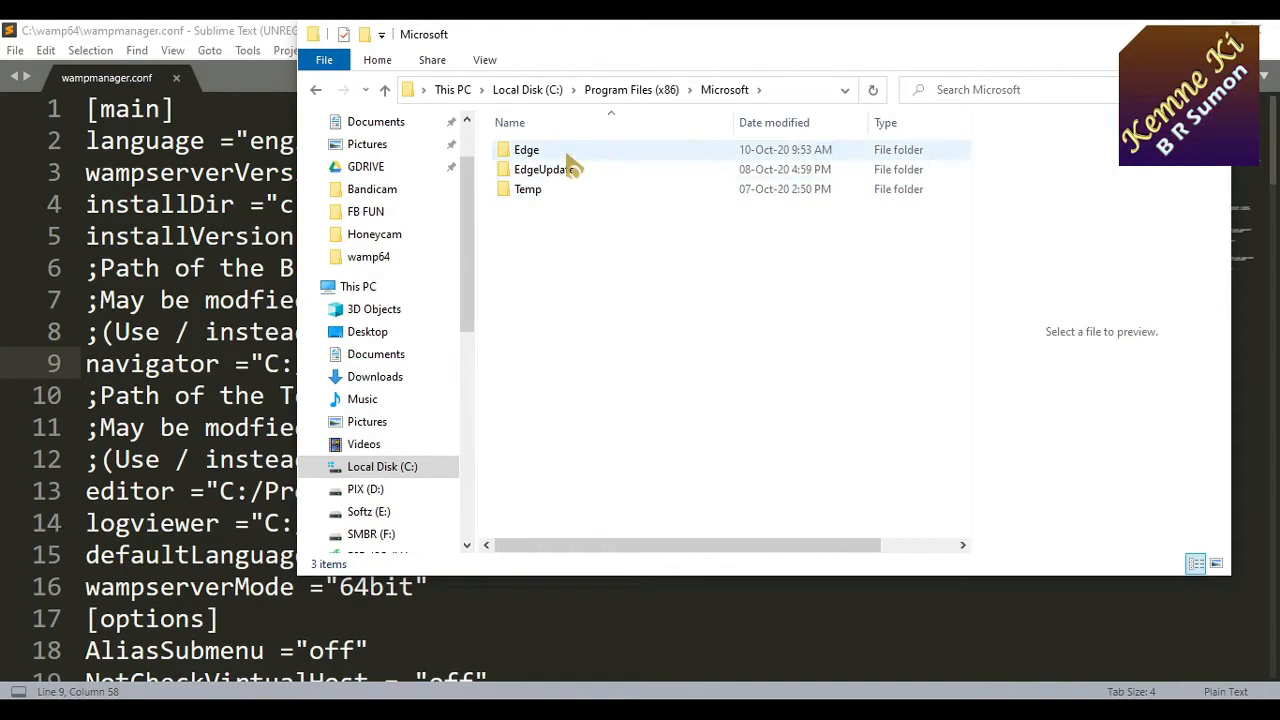
left_click(526, 148)
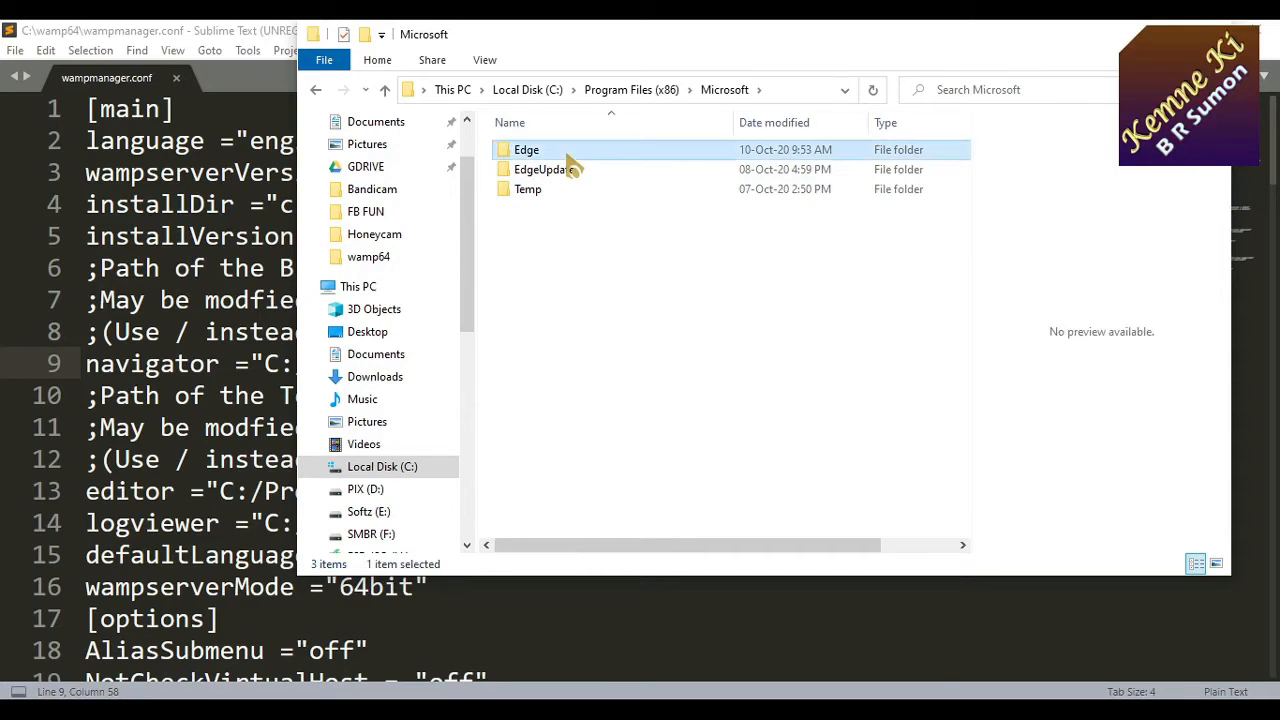
double_click(526, 148)
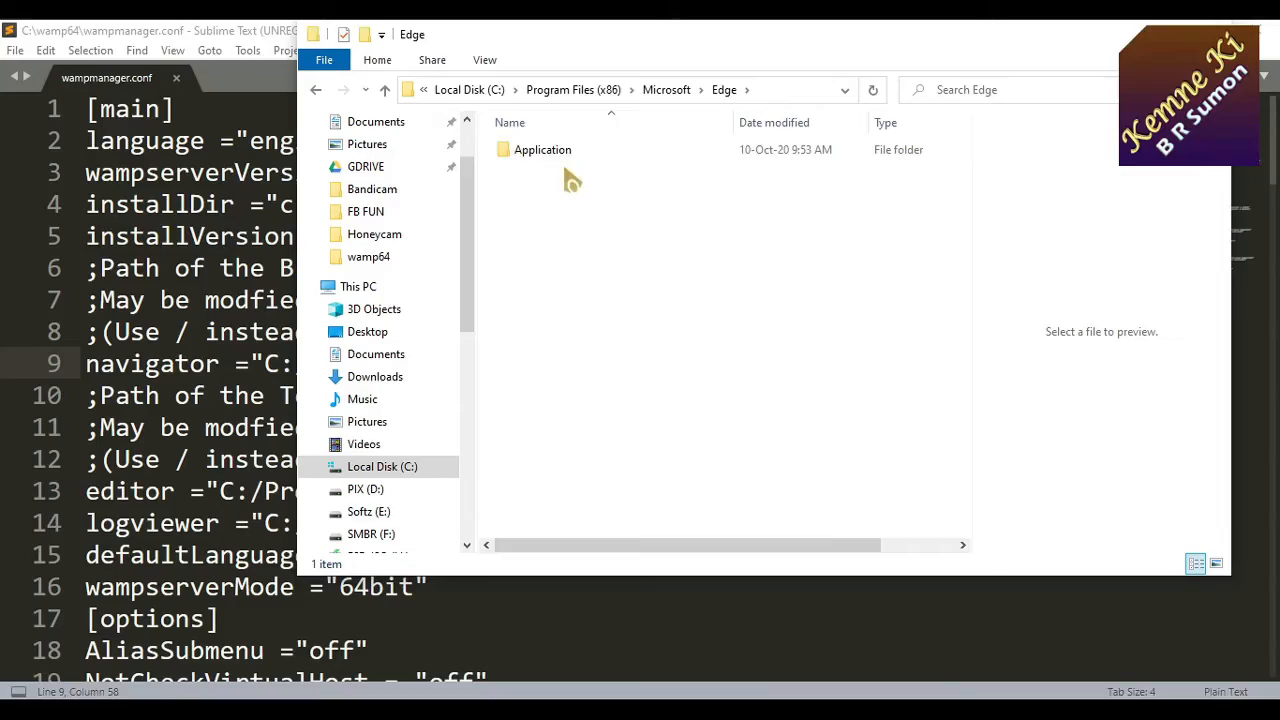
double_click(544, 148)
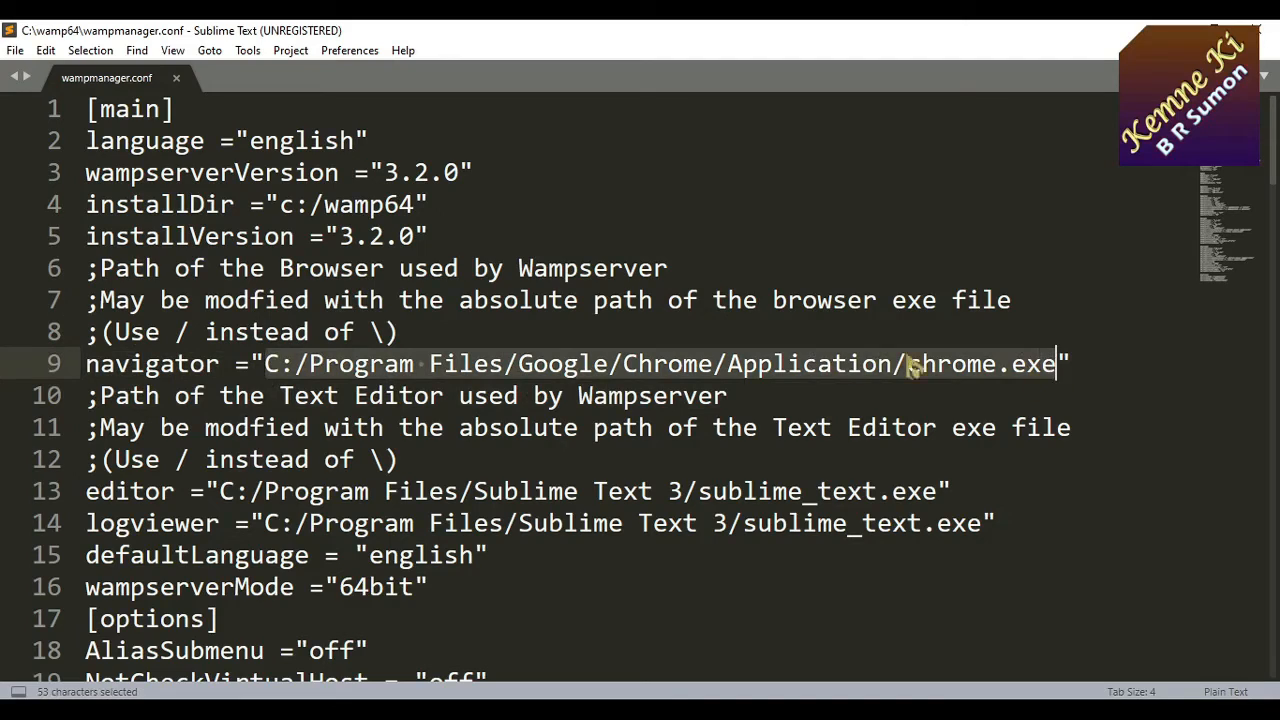
mouse_move(824, 340)
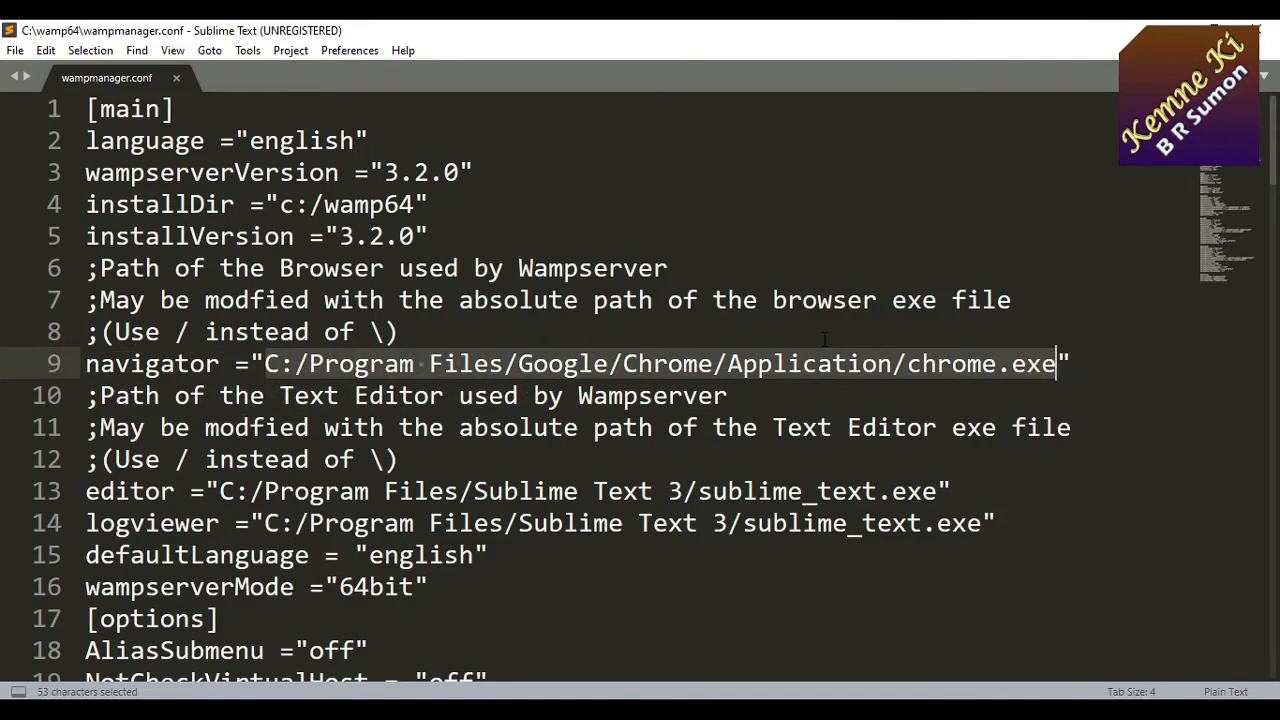
Replace the Chrome path with C:/Program Files (x86)/Microsoft/Edge/Application/msedge.exe and save.
type("C:\\Program Files (x86)\\Microsoft\\Edge\\Application")
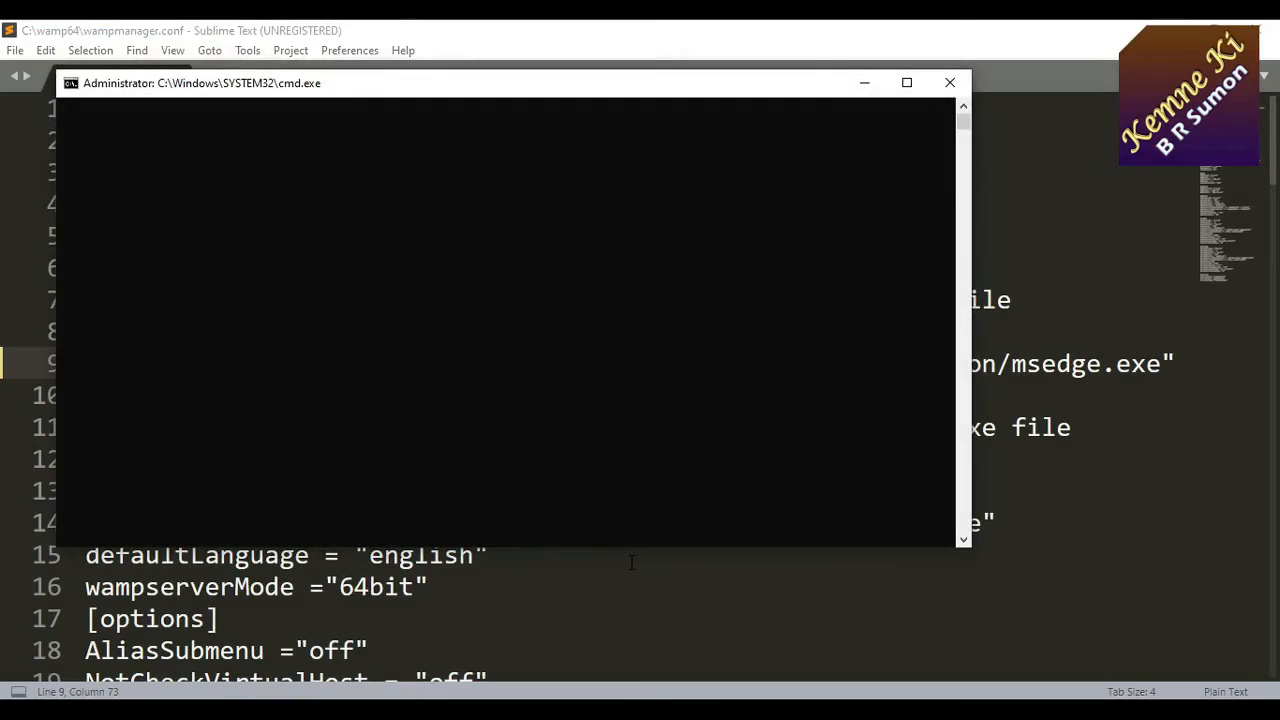
Launch Localhost from the WampServer tray menu so it opens in Edge showing Index of /.
left_click(948, 82)
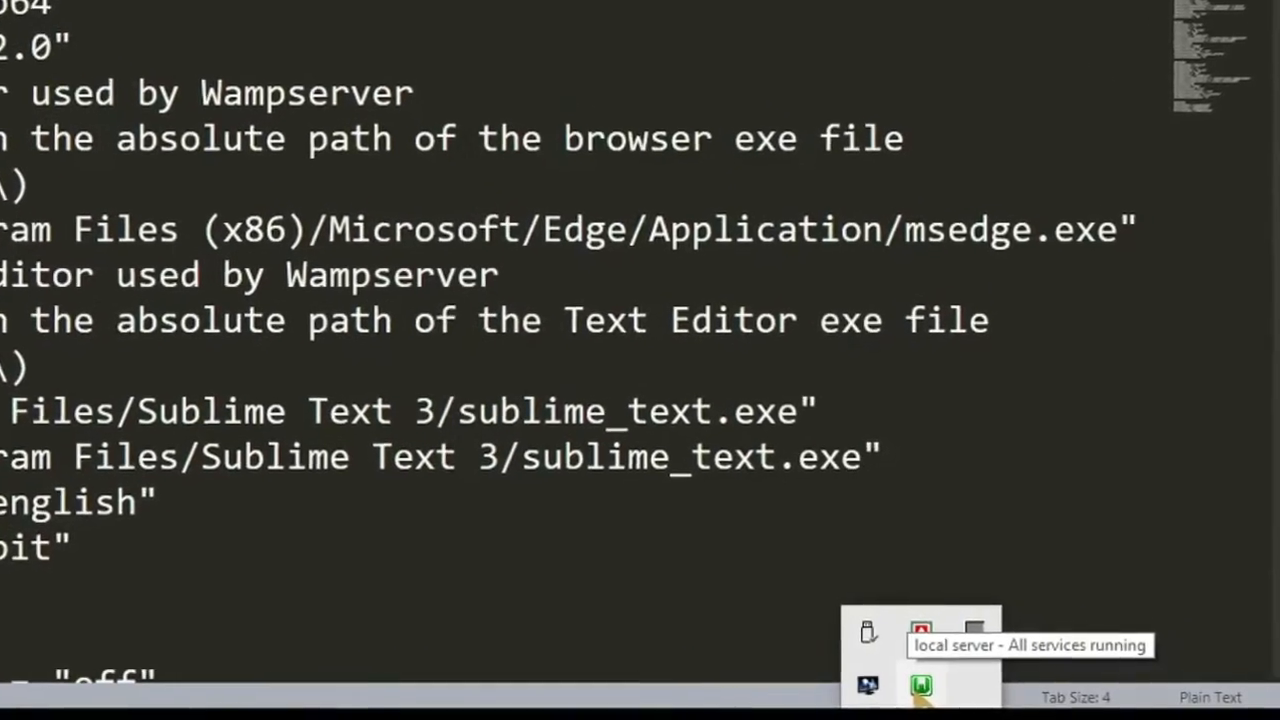
left_click(916, 684)
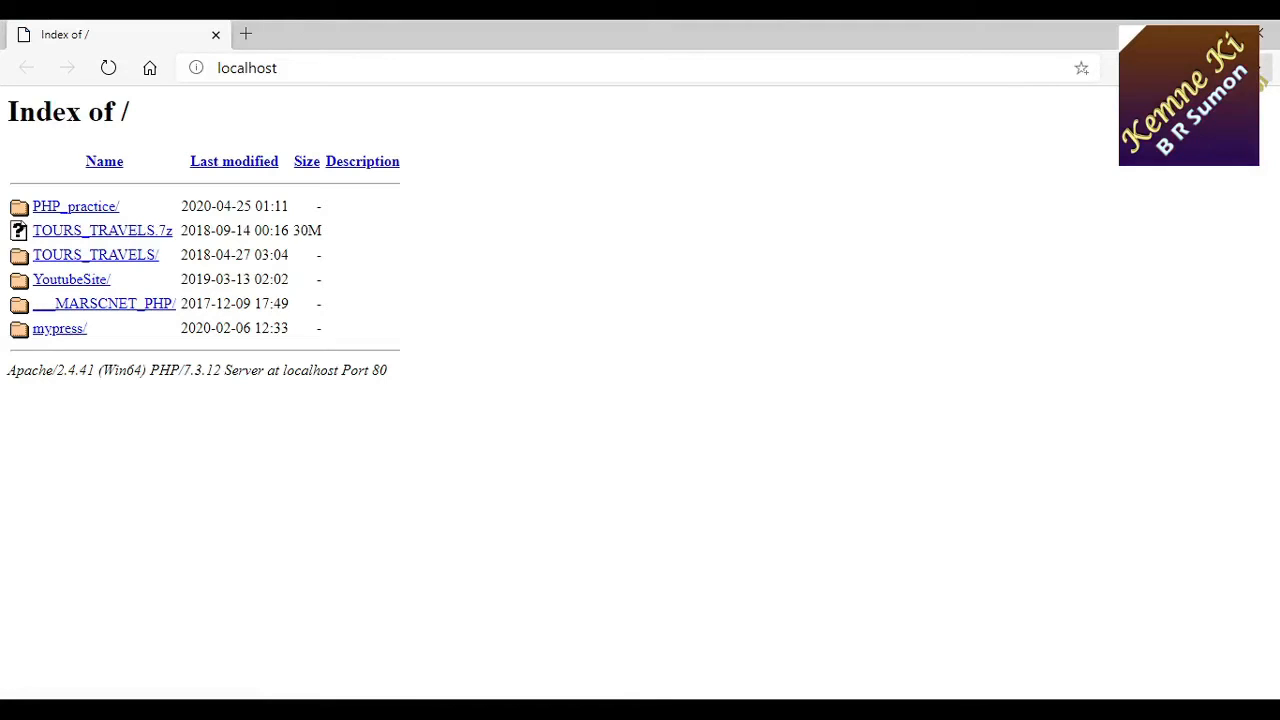
Show Edge's Settings and more (…) menu over the localhost Index of / page.
left_click(1270, 68)
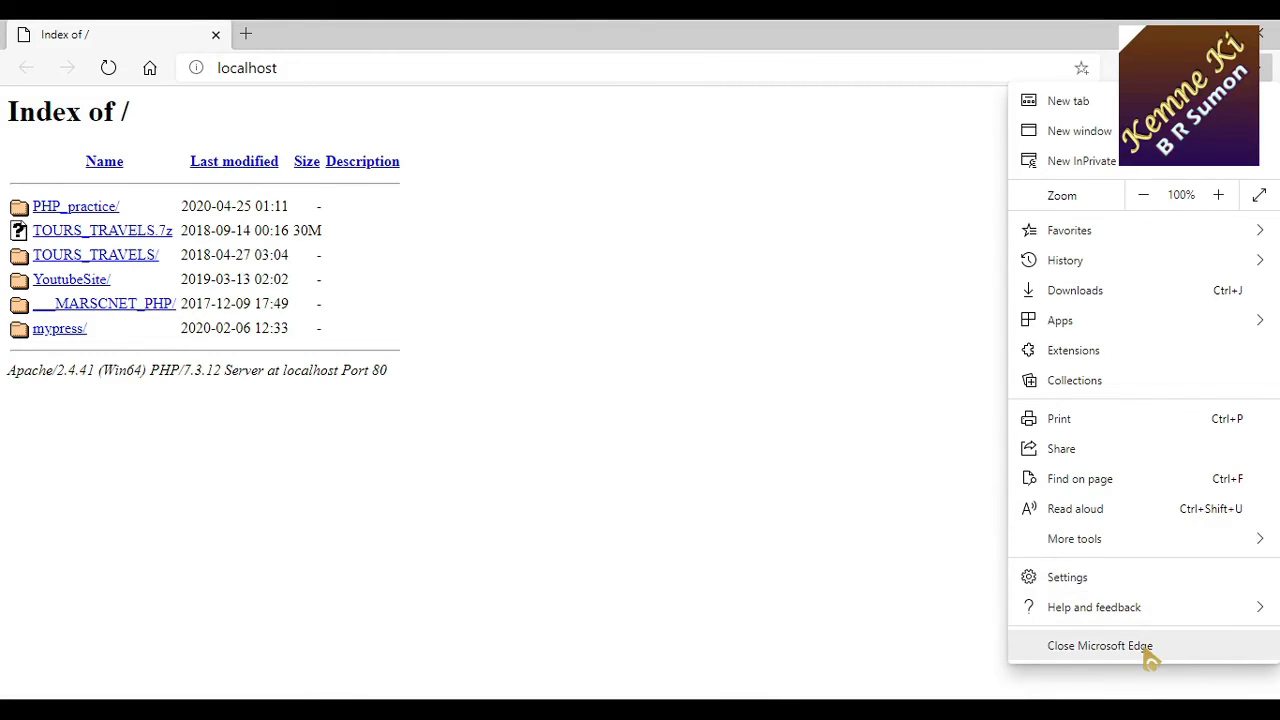
mouse_move(630, 392)
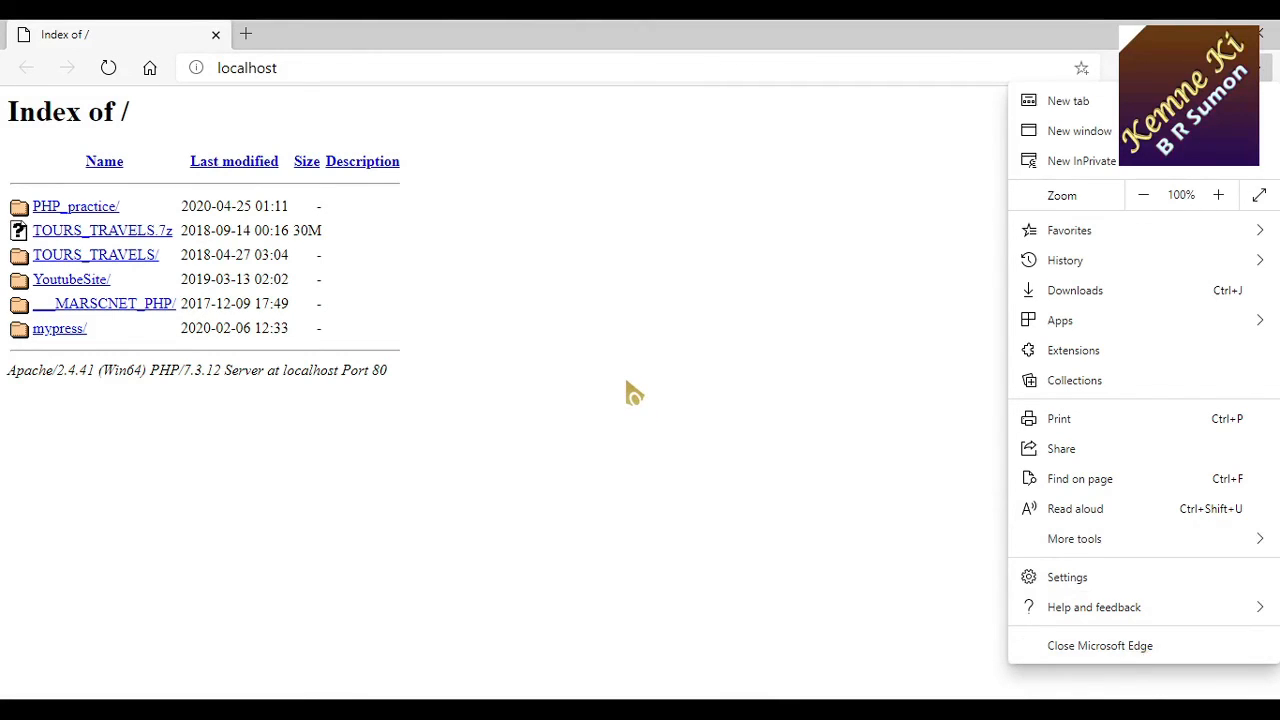